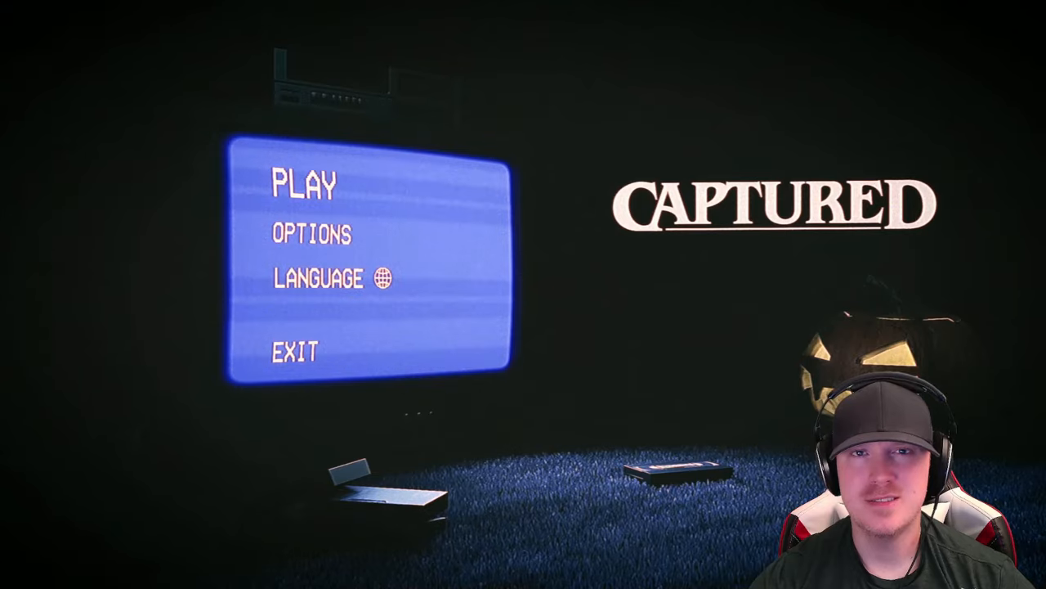
Step: Start a new game from the main menu via PLAY
left_click(303, 183)
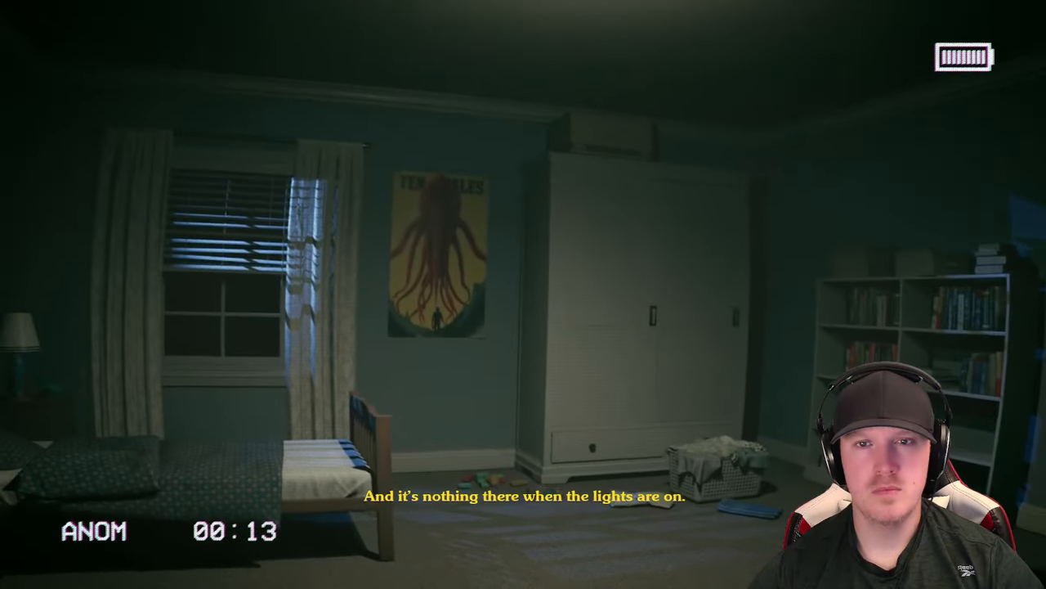
mouse_move(524, 295)
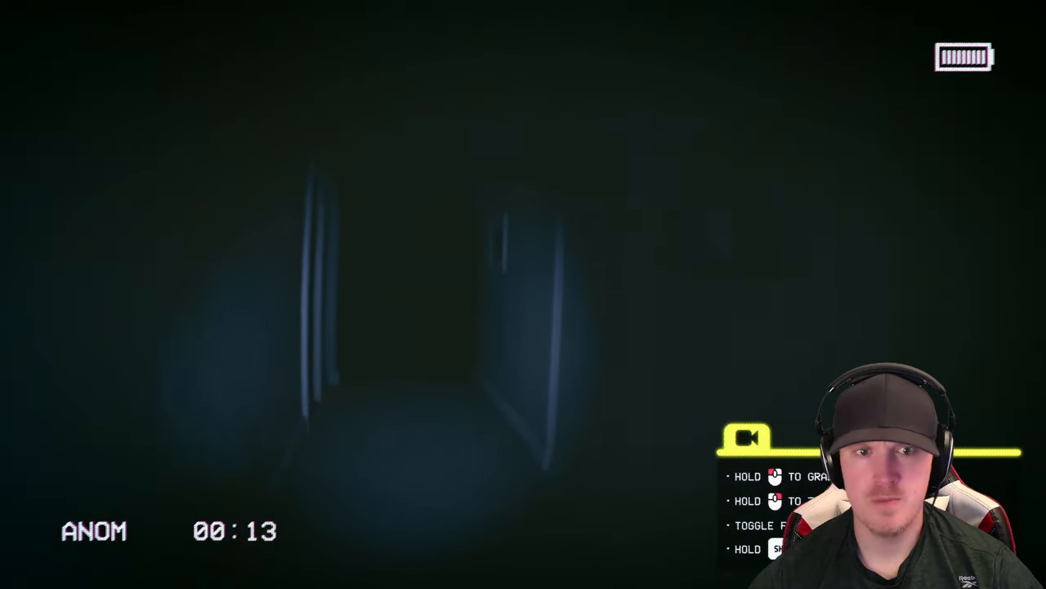
mouse_move(523, 295)
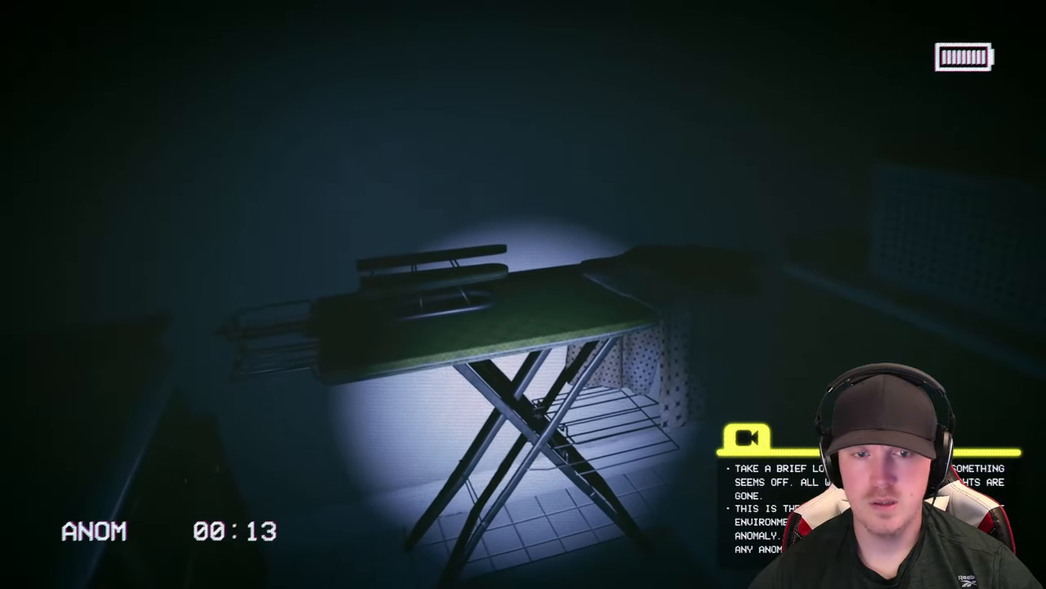
mouse_move(524, 295)
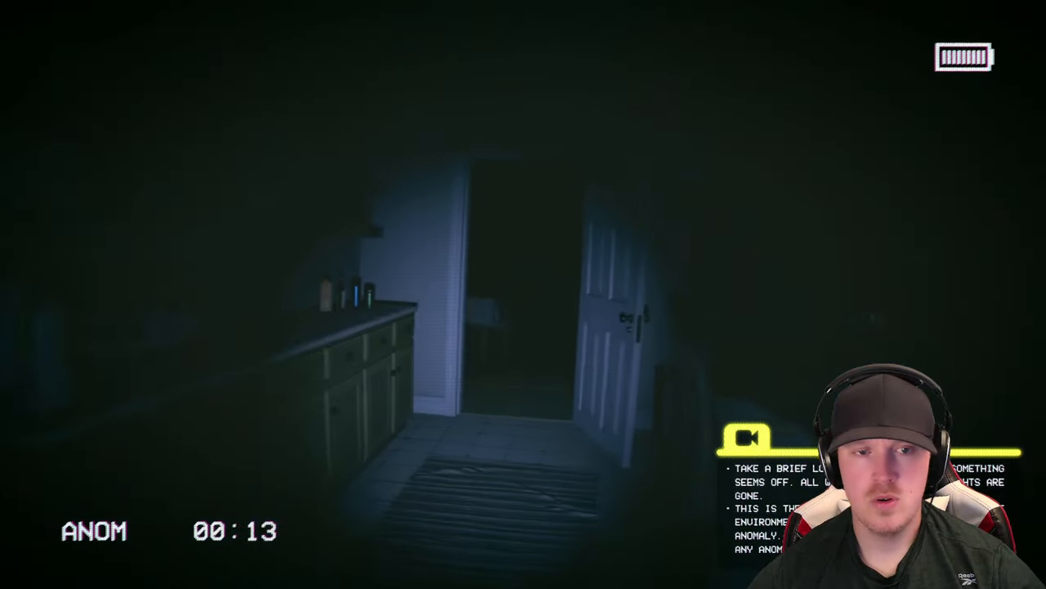
mouse_move(523, 294)
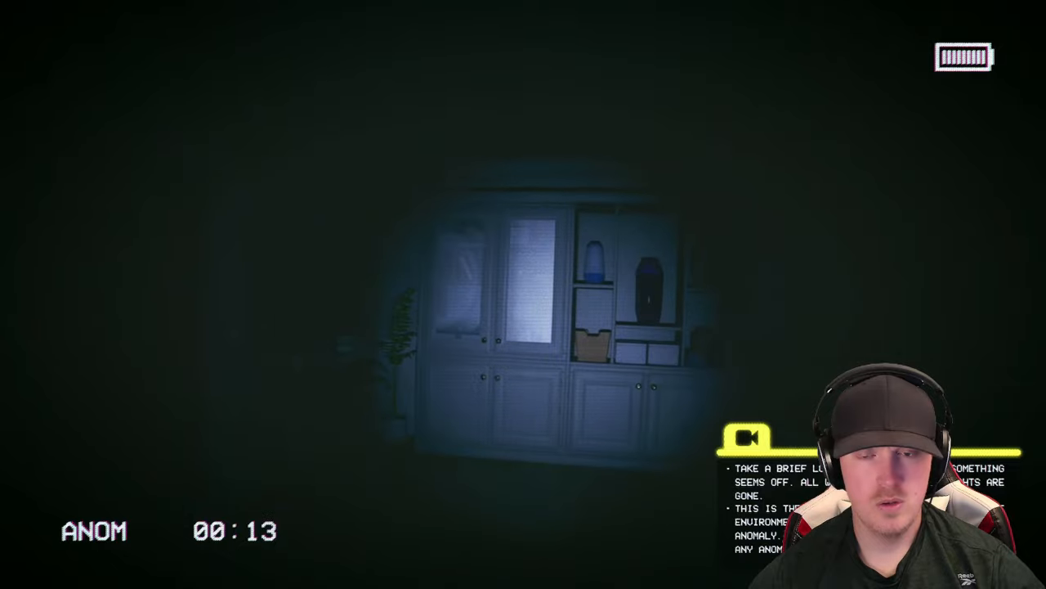
mouse_move(523, 294)
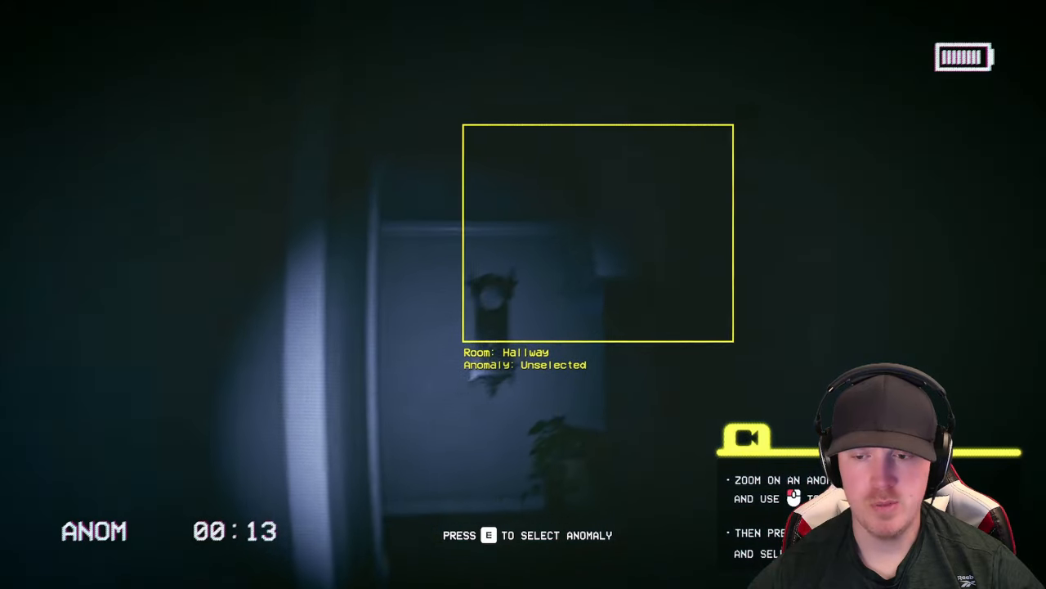
Step: Report the hallway anomaly as an OBJECT anomaly in the Anomaly Selector
key("e")
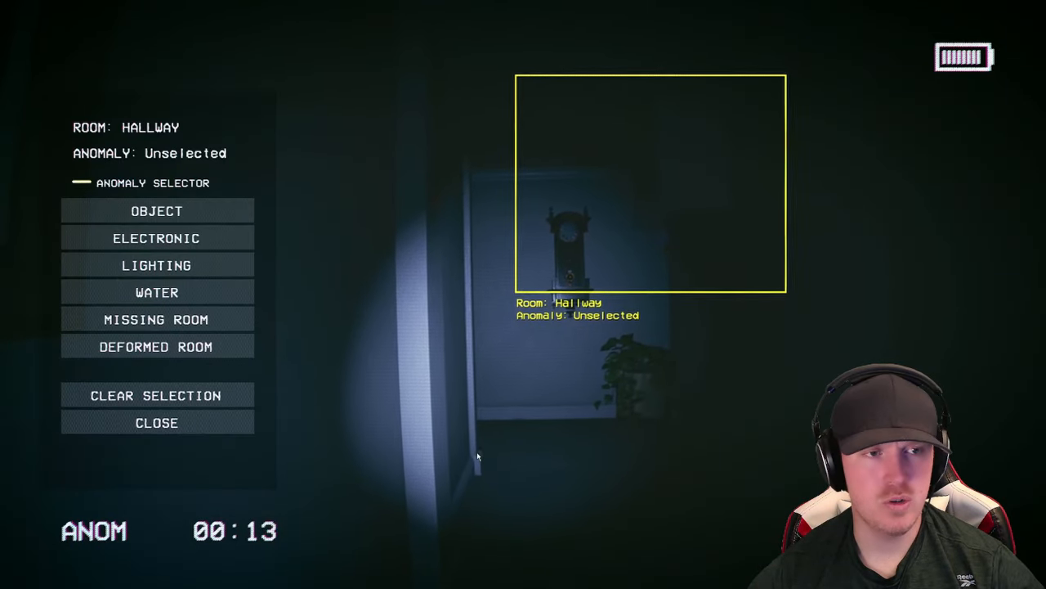
mouse_move(251, 227)
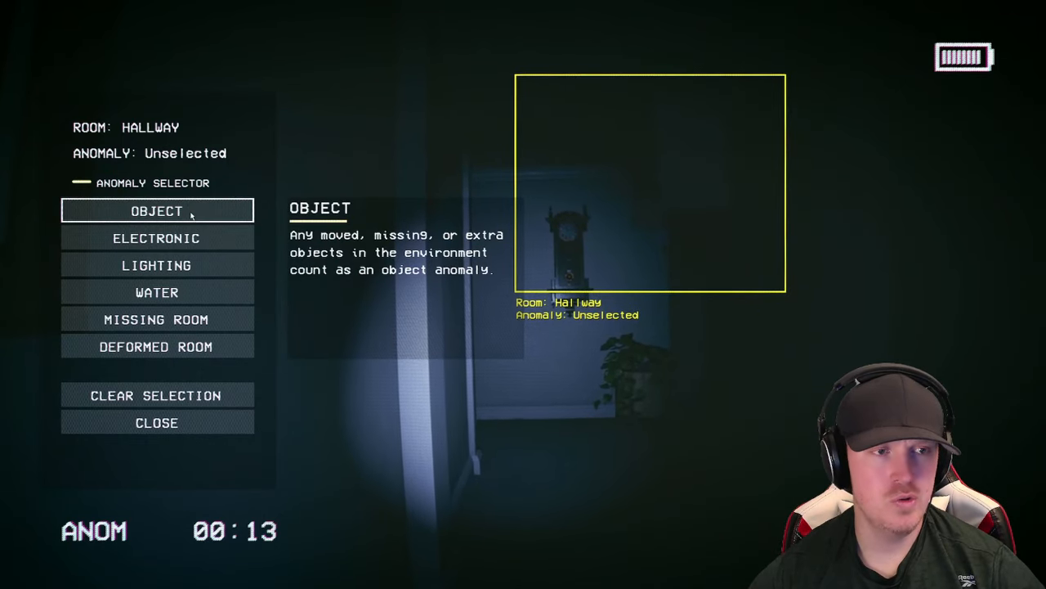
left_click(157, 346)
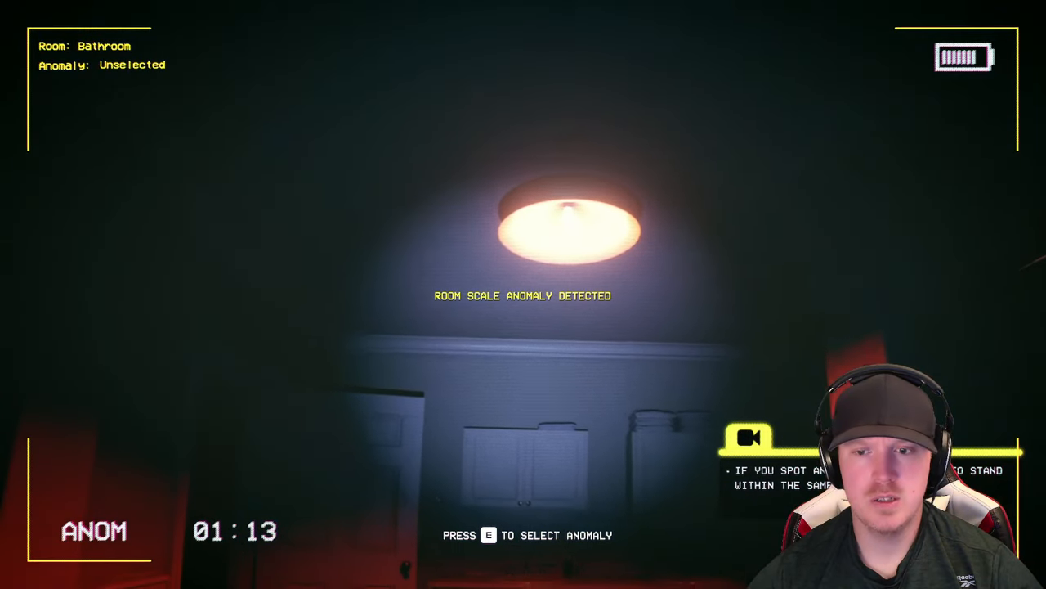
Step: Report the bathroom ceiling light as a LIGHTING anomaly
key("e")
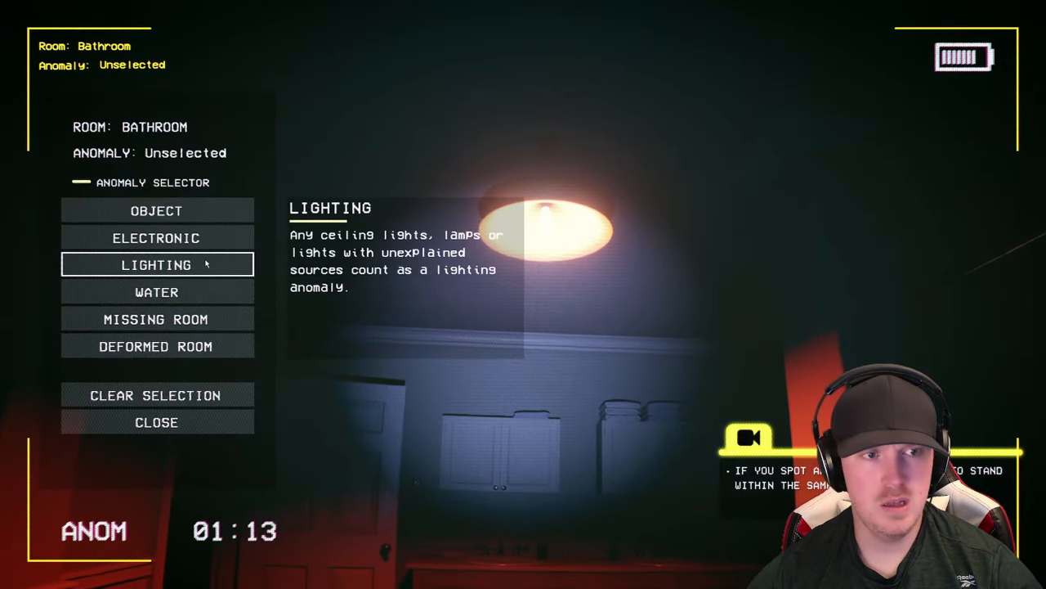
left_click(157, 265)
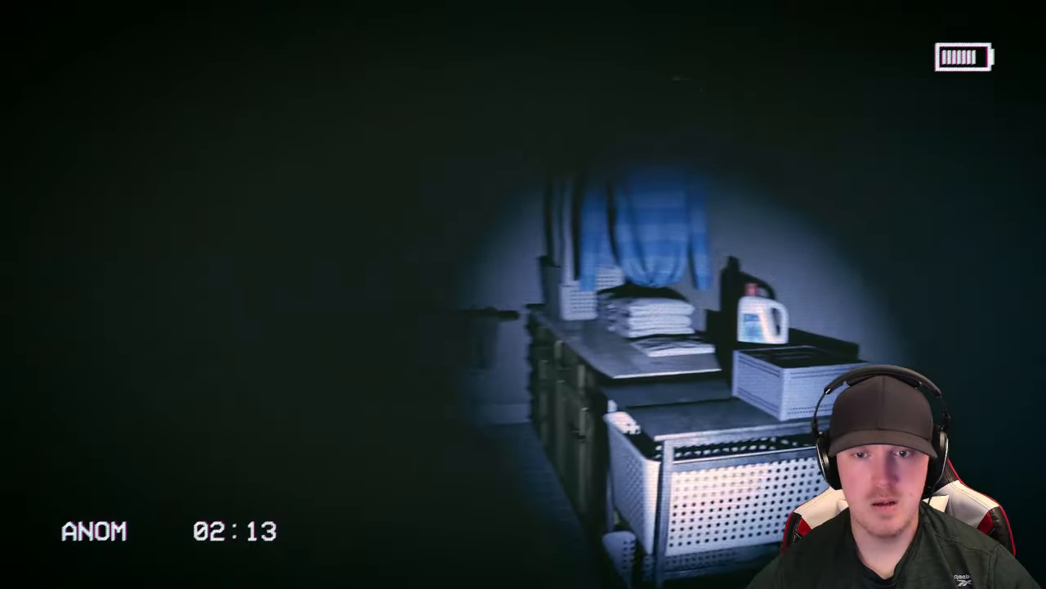
mouse_move(523, 294)
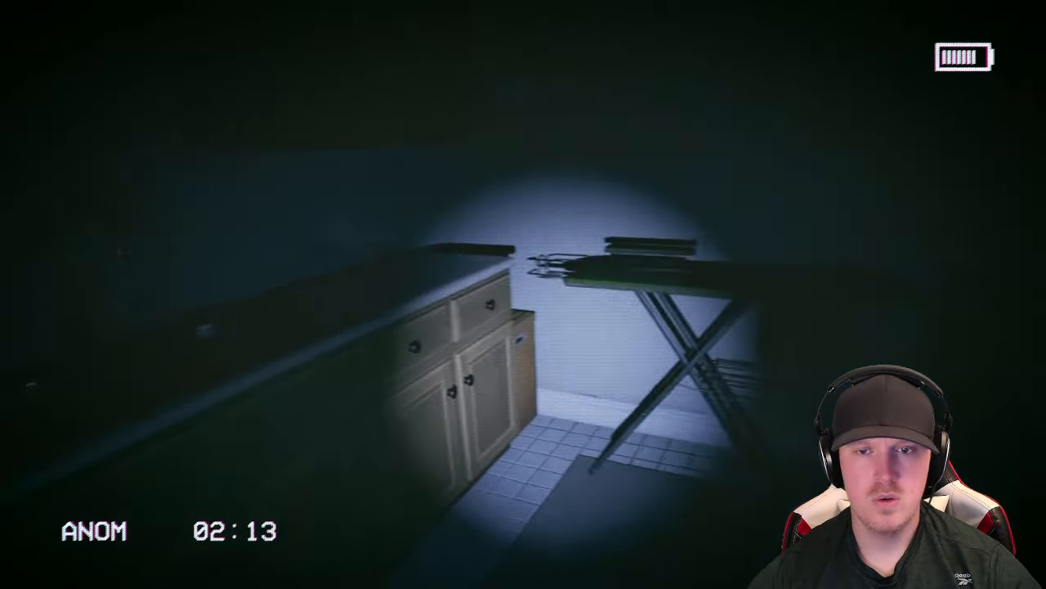
mouse_move(523, 295)
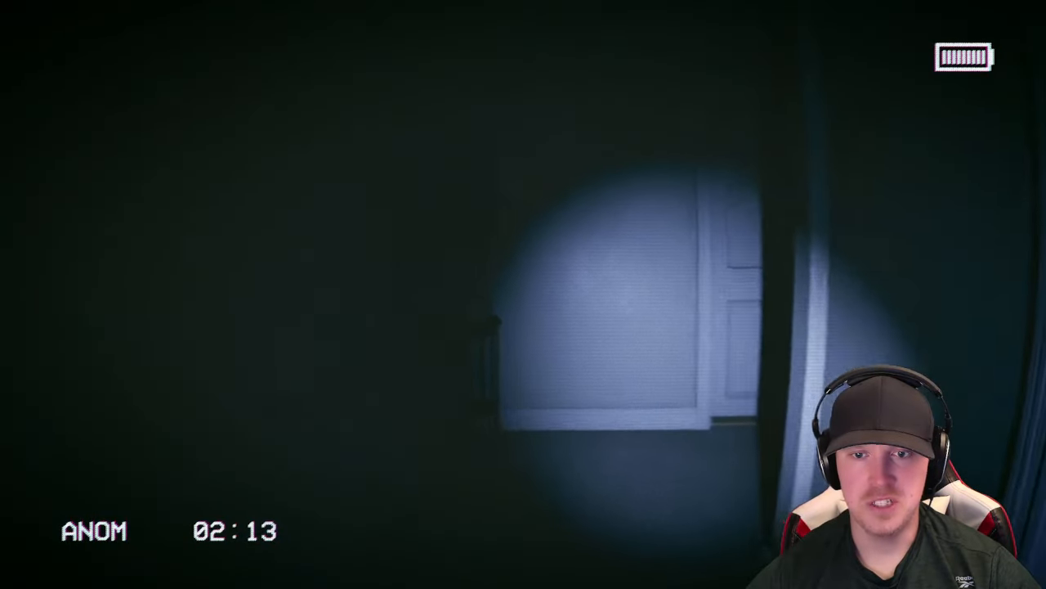
mouse_move(523, 295)
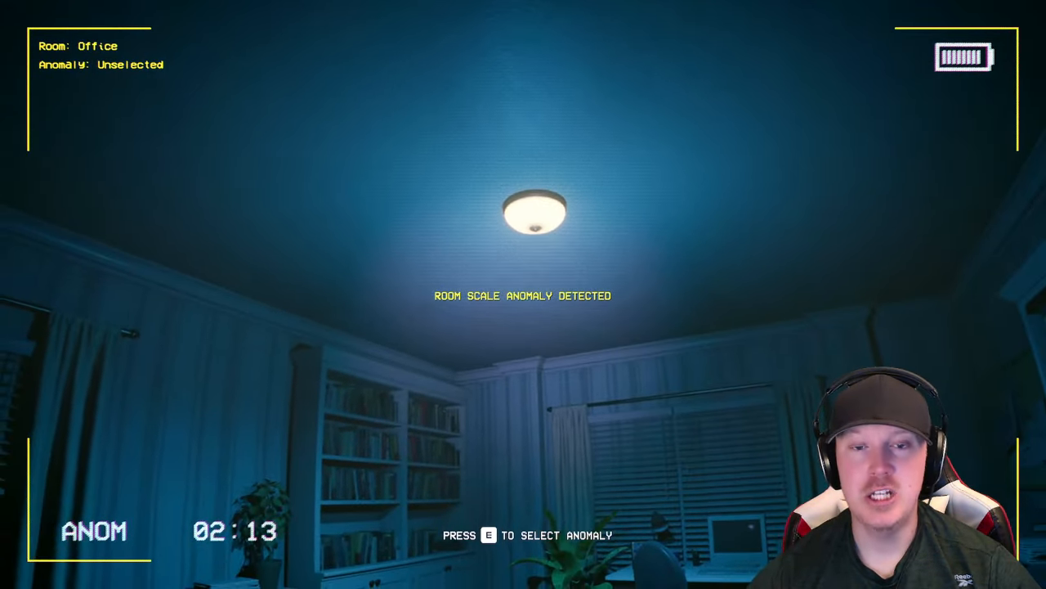
Step: Bring up the anomaly selection for the Office's room-scale anomaly
key("e")
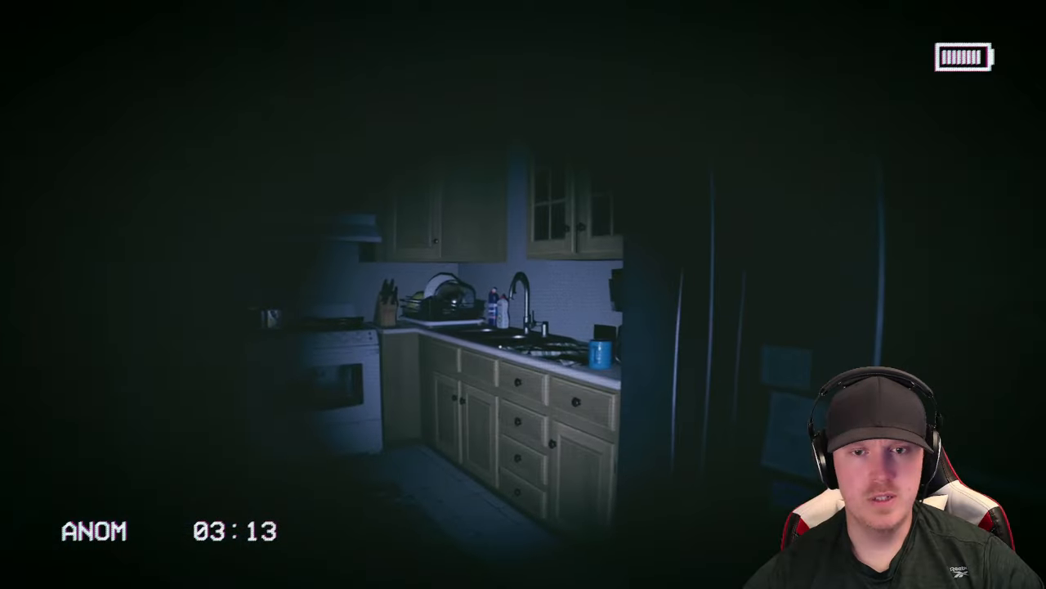
mouse_move(523, 294)
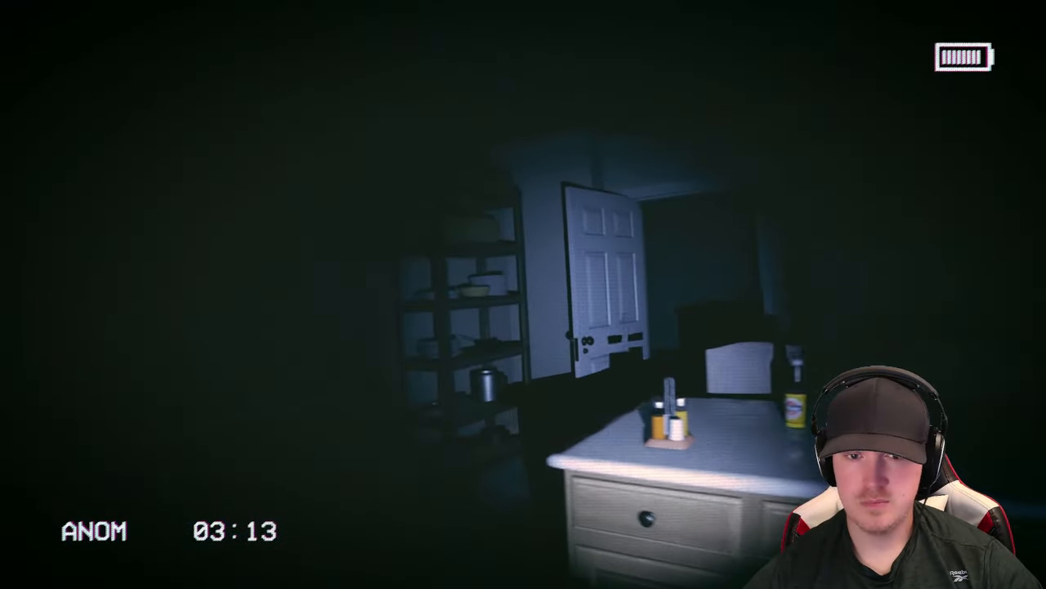
mouse_move(524, 294)
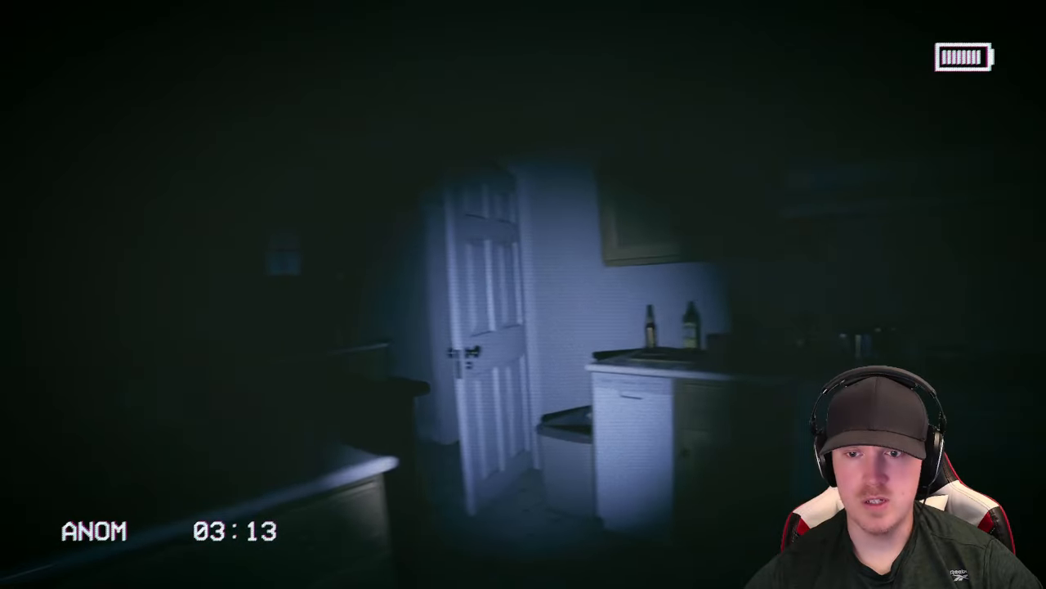
mouse_move(523, 295)
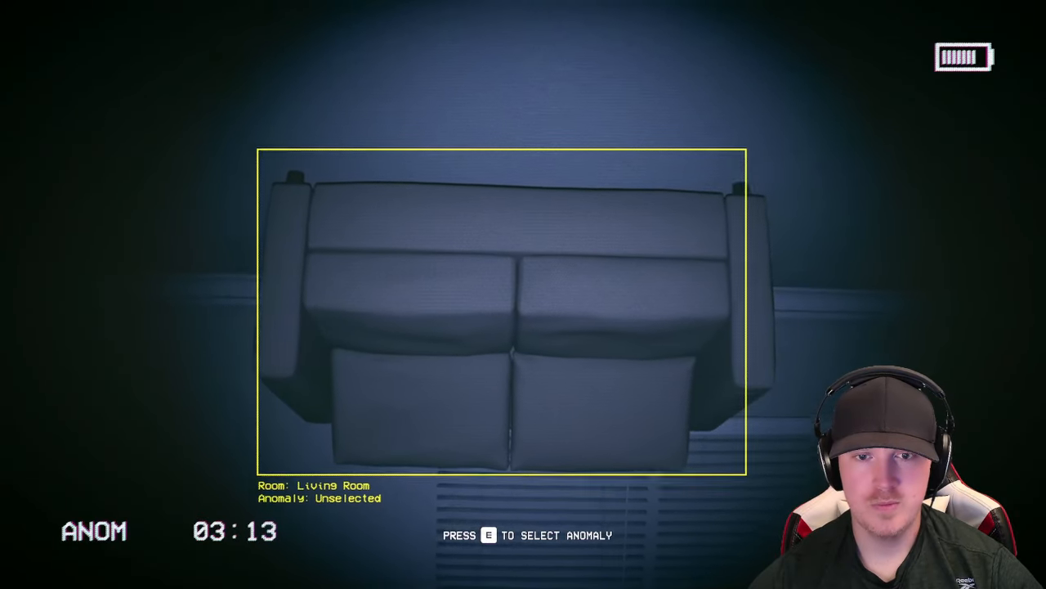
Step: Tag the living room couch as an anomaly, bringing the counter to 04:13
key("e")
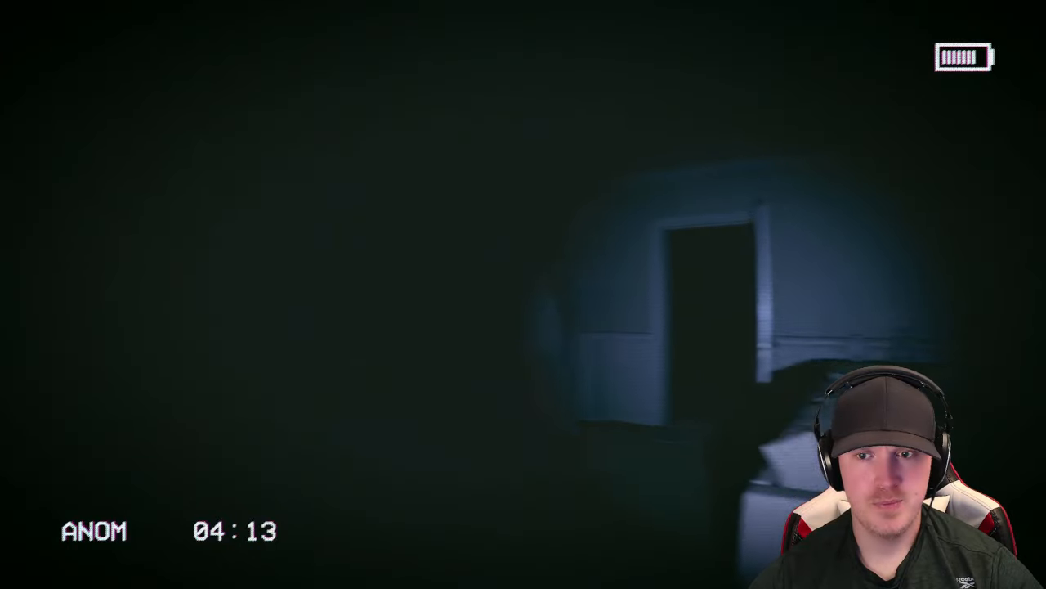
key("e")
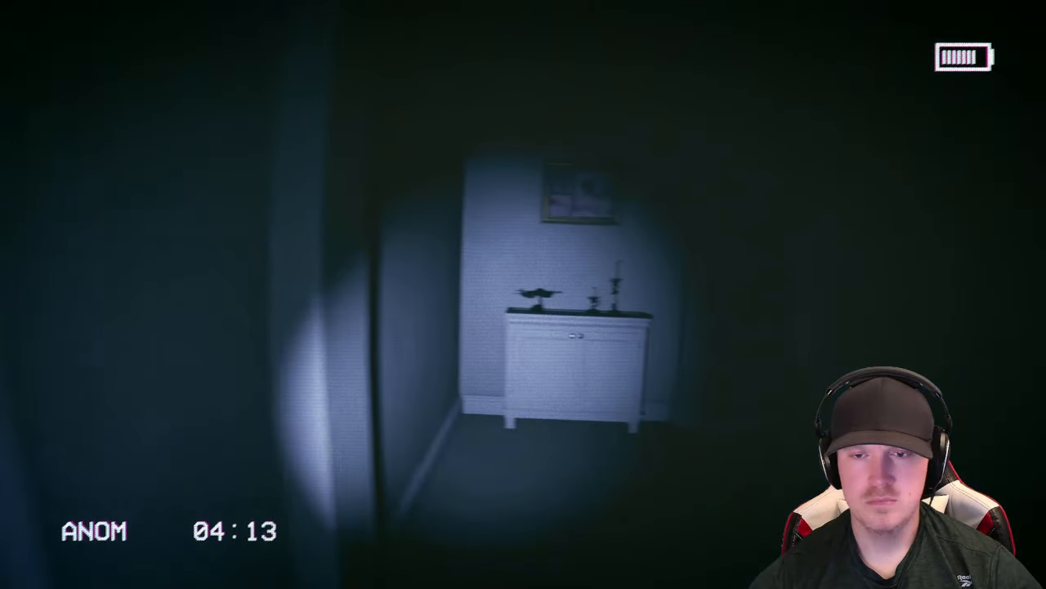
mouse_move(524, 294)
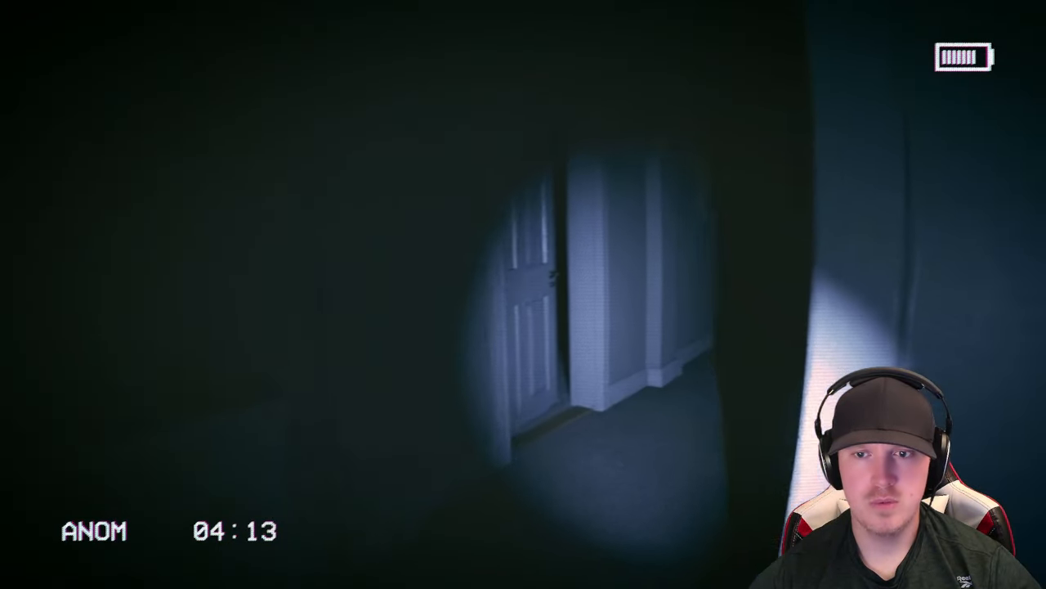
mouse_move(523, 295)
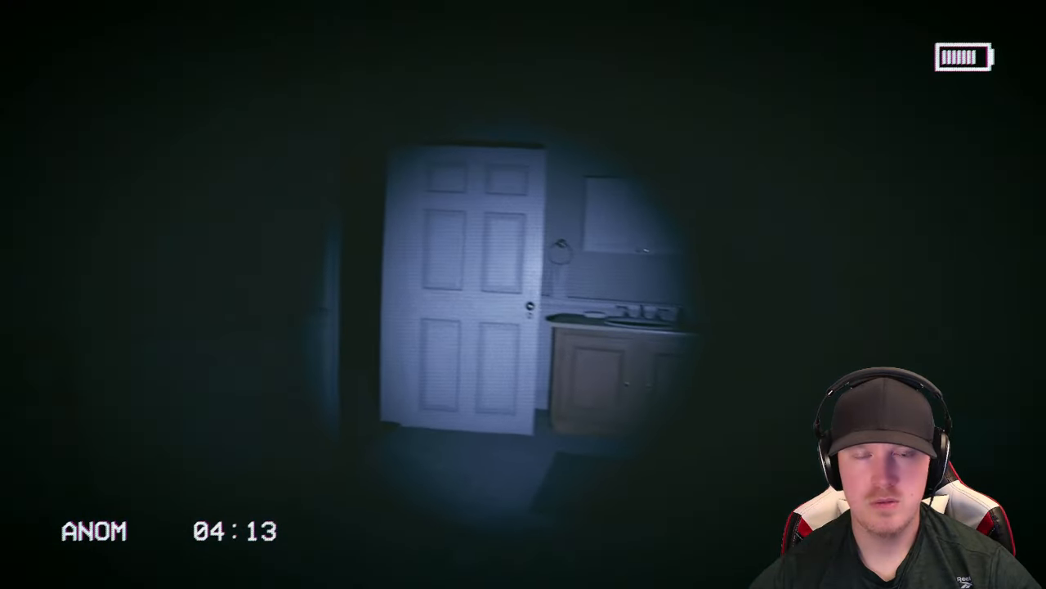
mouse_move(524, 294)
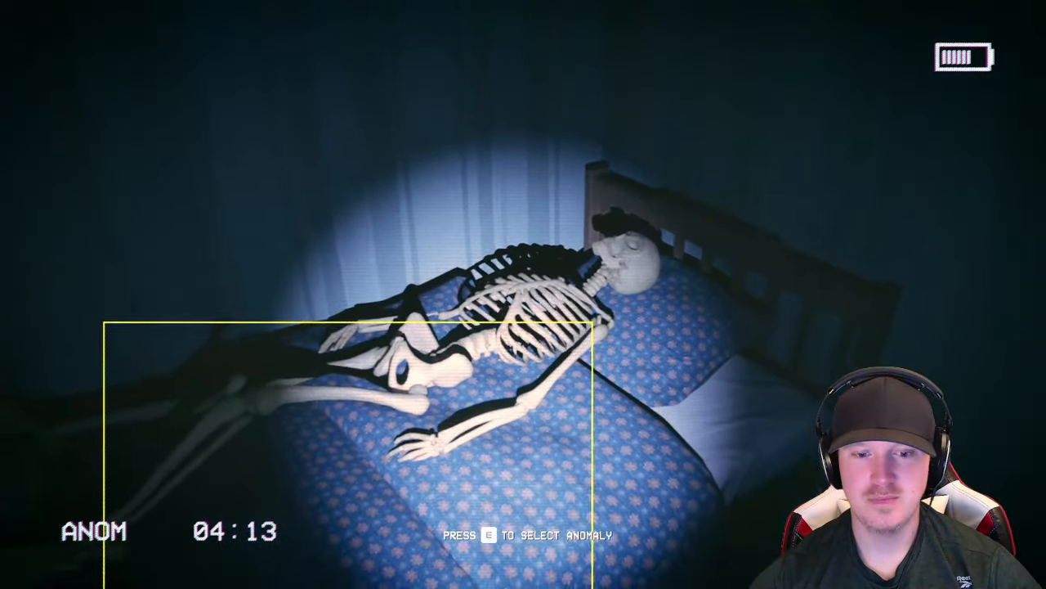
Step: Tag the skeleton on the bed, then report the kitchen anomaly as OBJECT
key("e")
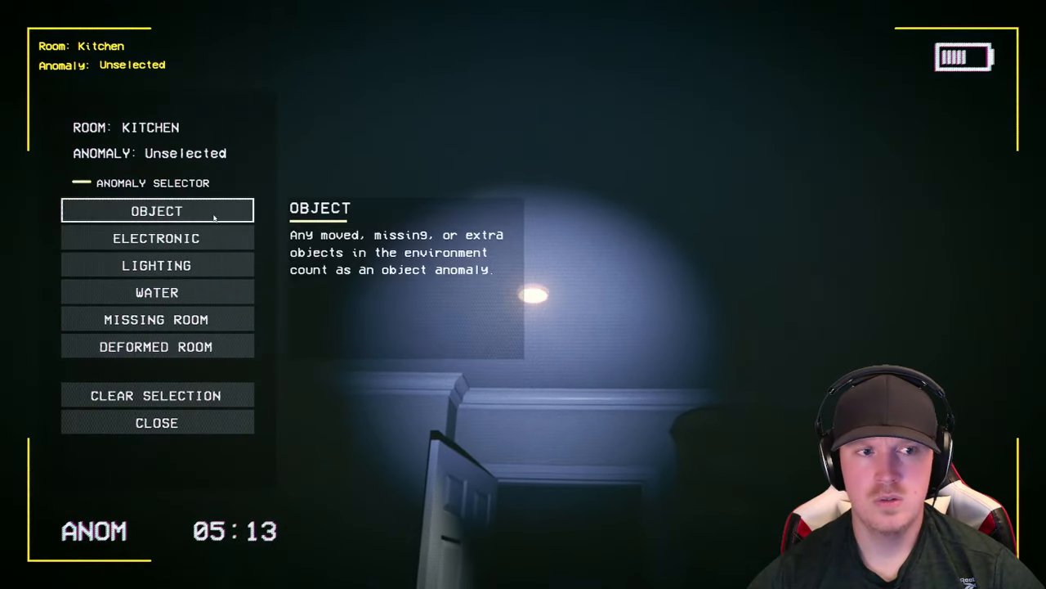
left_click(157, 265)
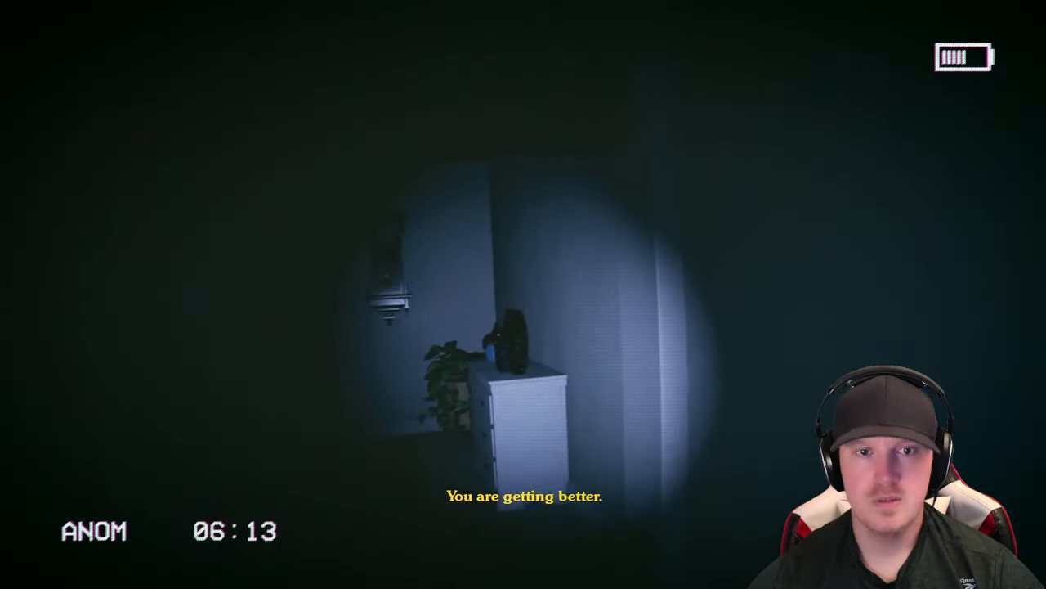
mouse_move(523, 295)
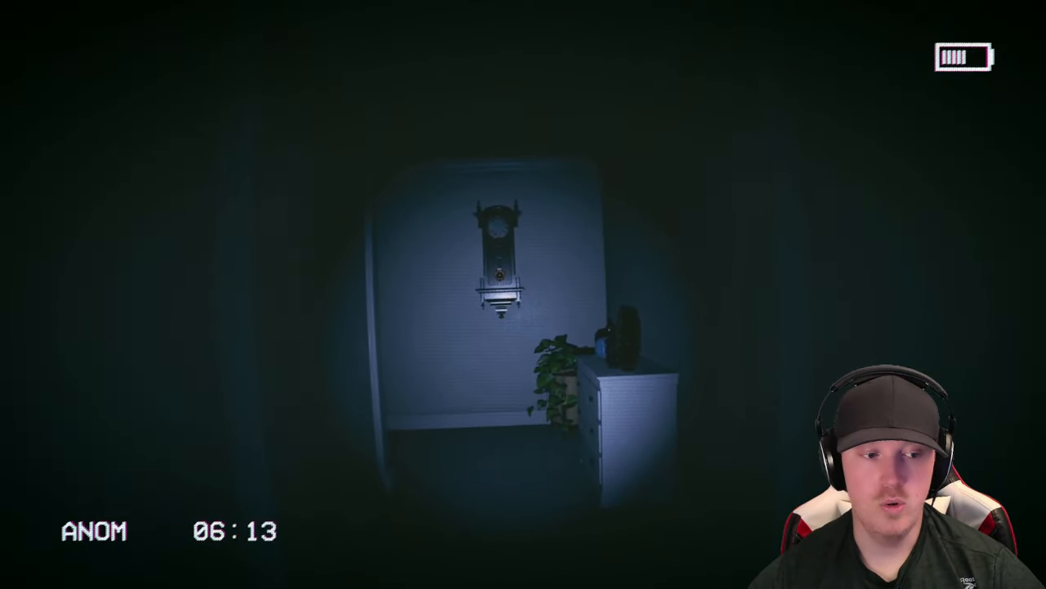
mouse_move(523, 294)
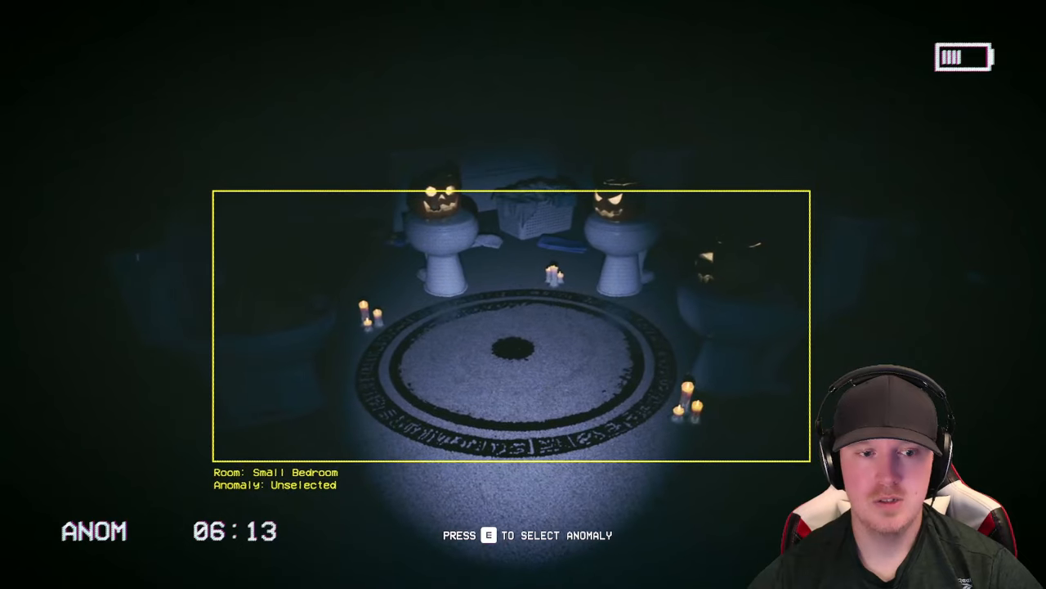
Step: Report the small bedroom's pumpkin-headed toilets and candle circle as an OBJECT anomaly
key("e")
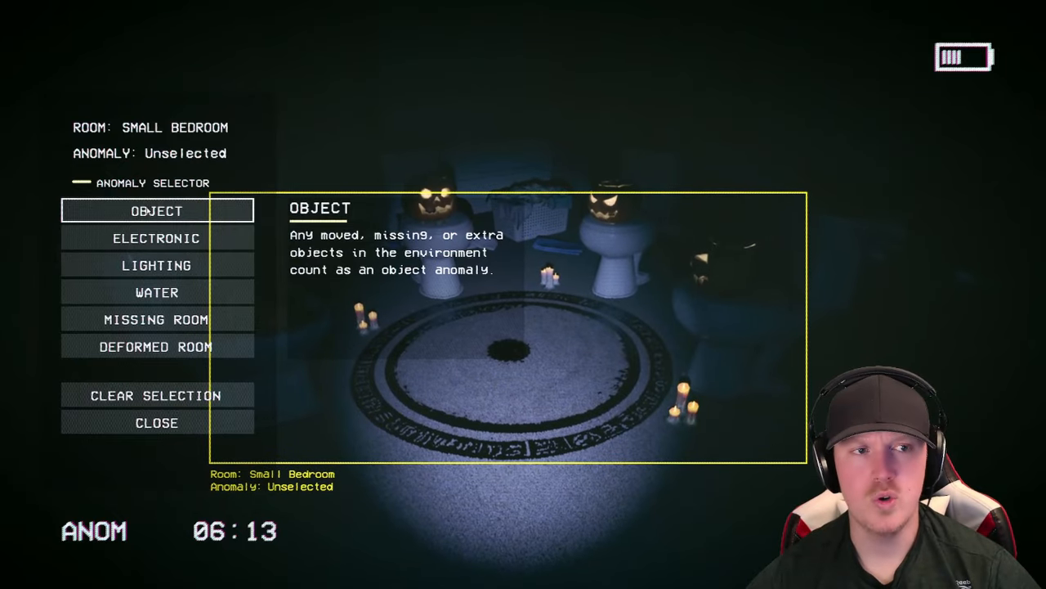
left_click(157, 422)
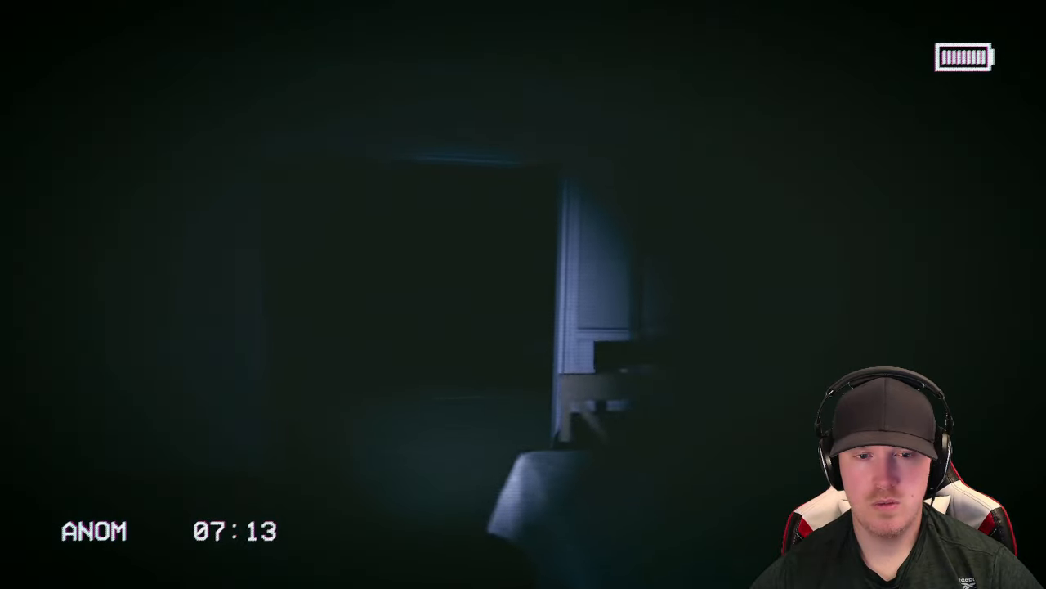
mouse_move(523, 295)
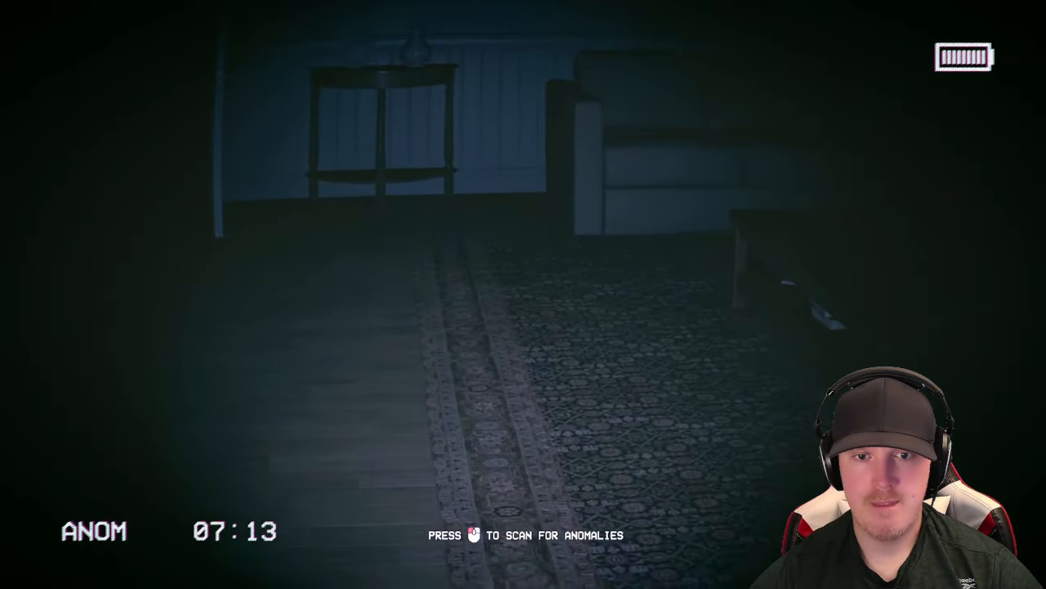
Step: Scan the living room and bring up its anomaly categories
left_click(473, 535)
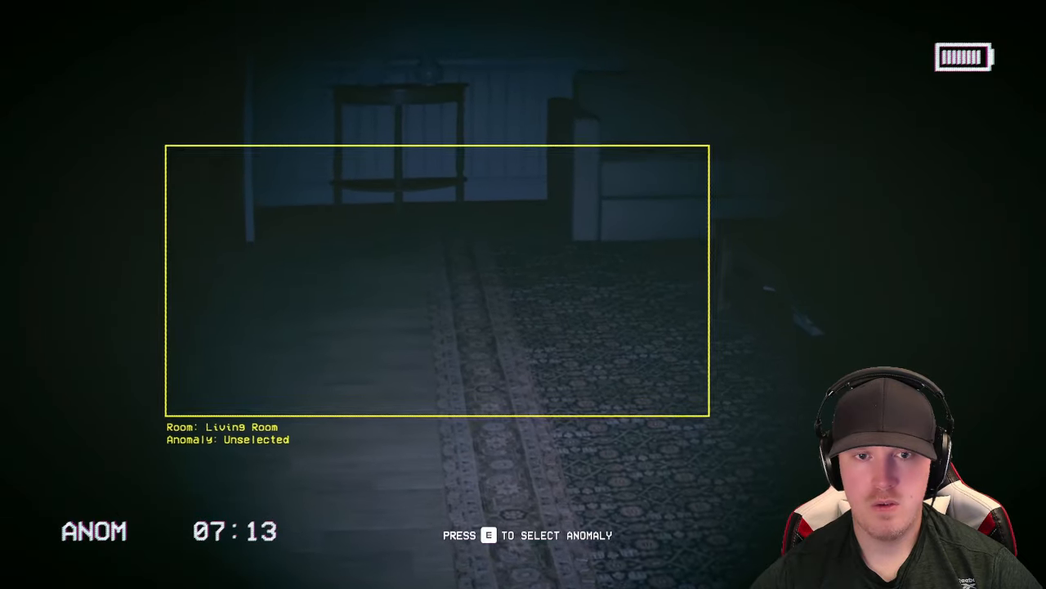
key("e")
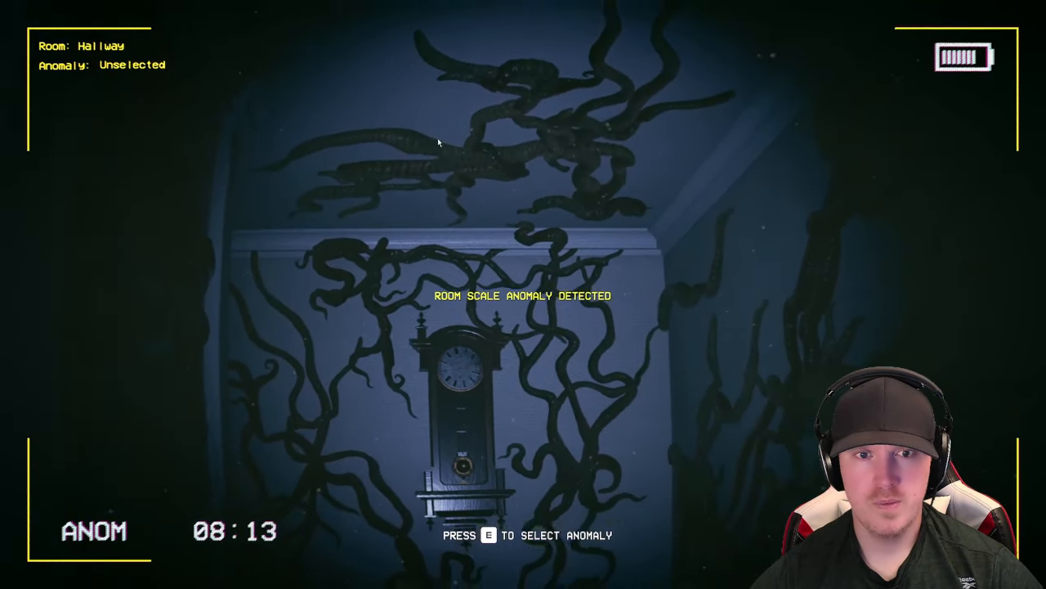
Step: Select the room-scale anomaly of the tentacle-covered hallway clock
key("e")
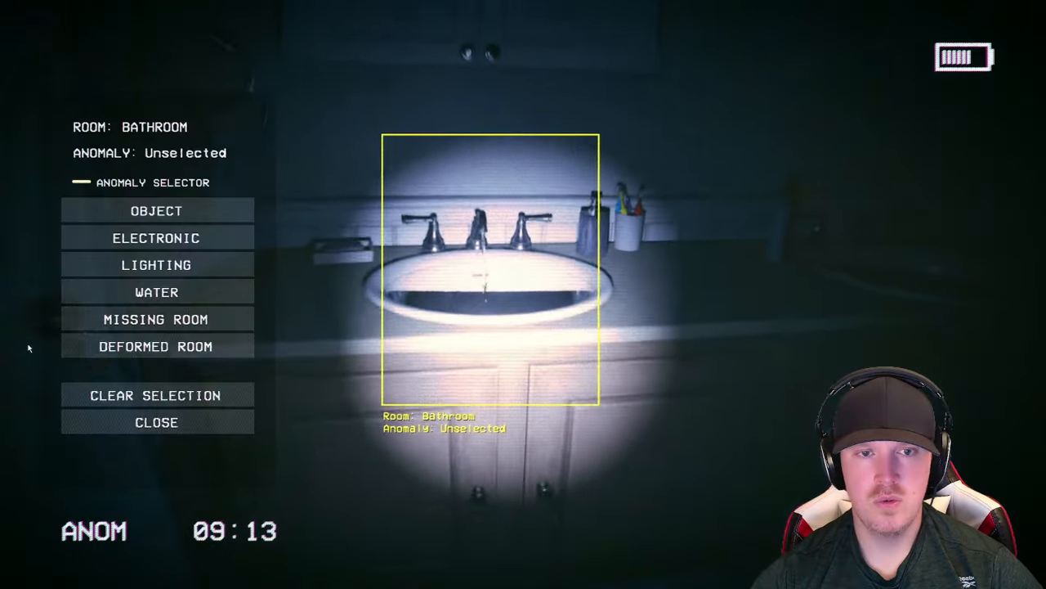
Step: Choose an anomaly type for the framed bathroom sink
left_click(157, 291)
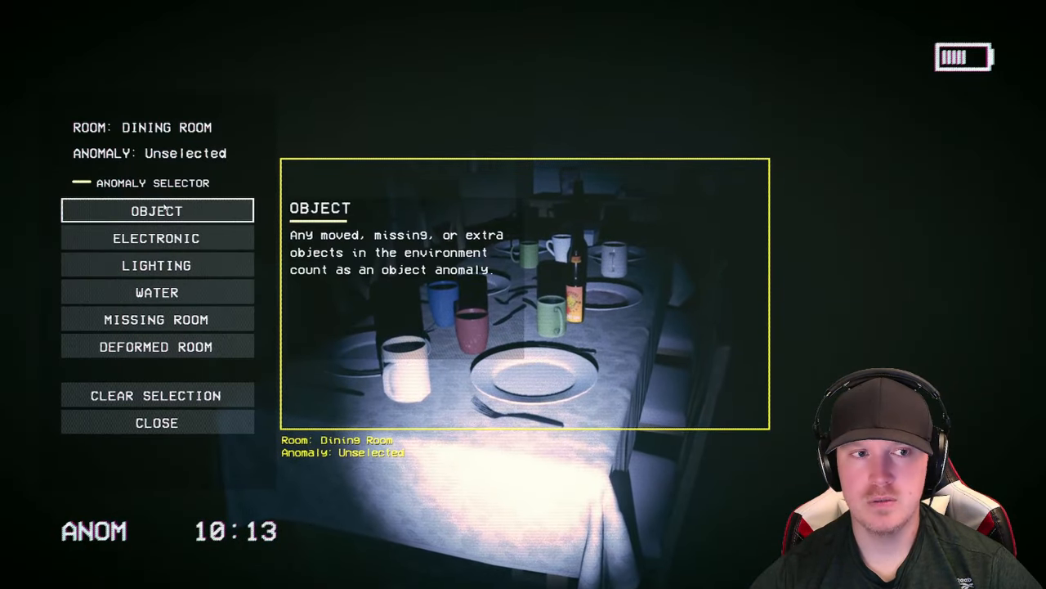
Step: Report the dining table under the Object anomaly category
left_click(157, 422)
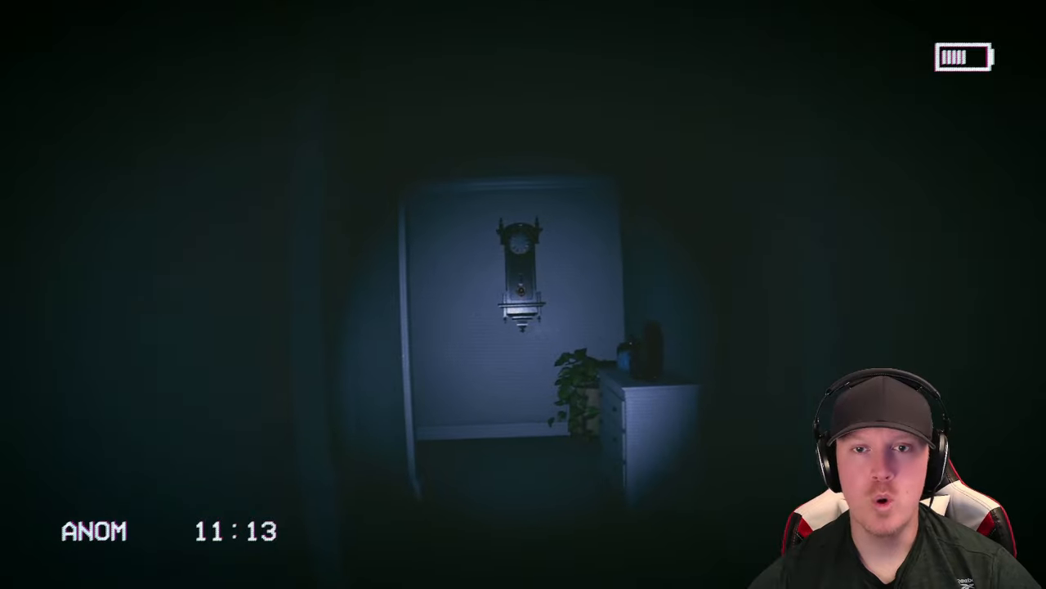
mouse_move(524, 294)
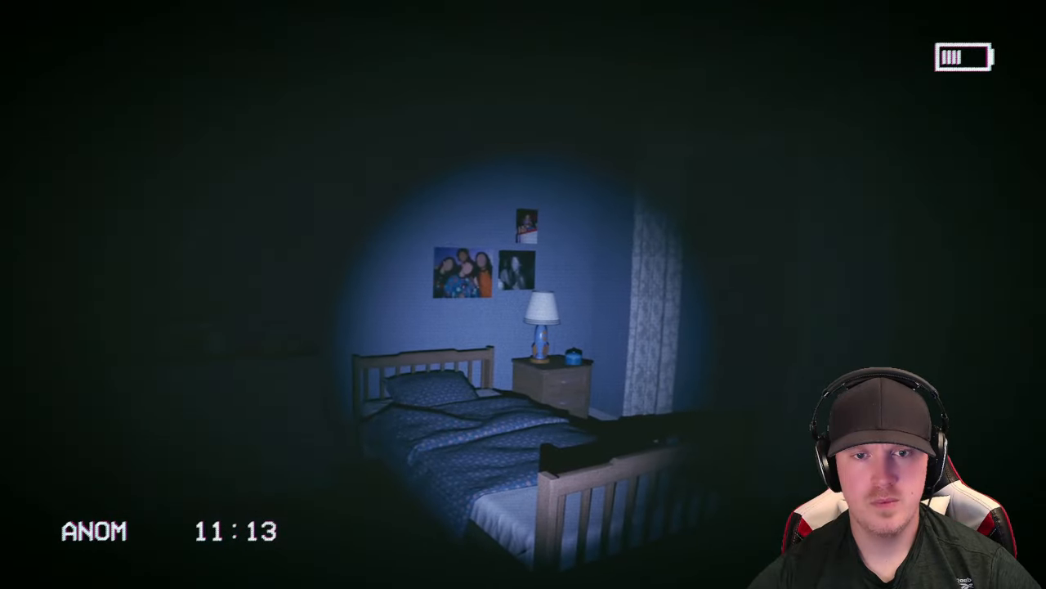
mouse_move(523, 294)
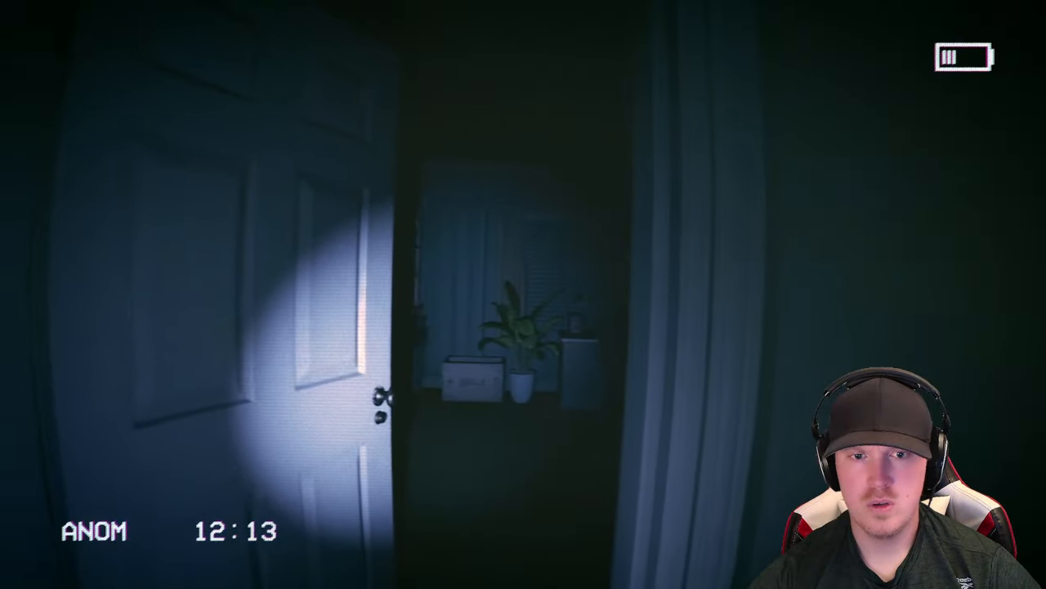
mouse_move(523, 294)
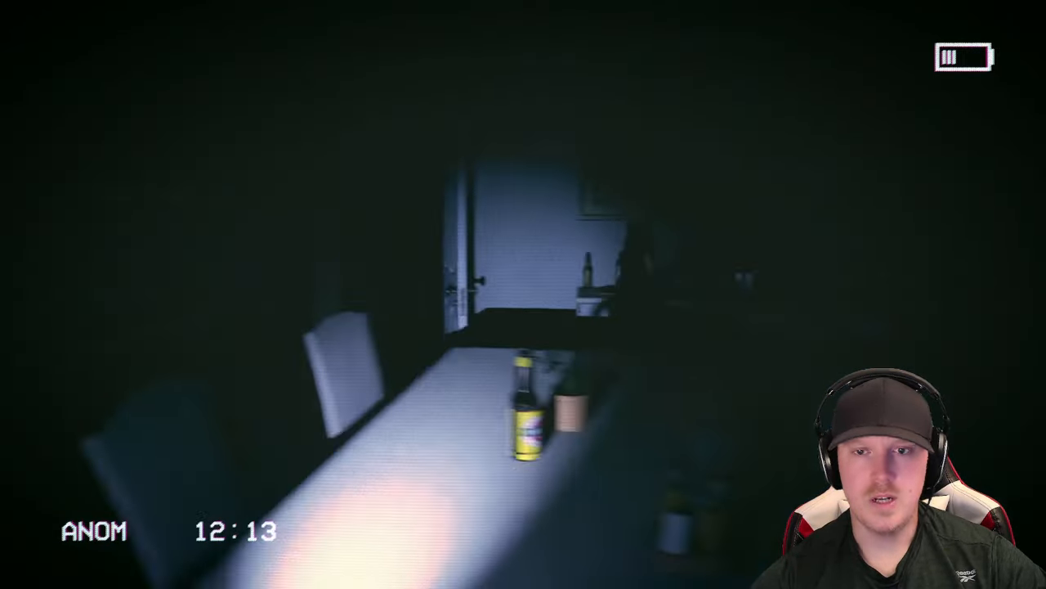
mouse_move(523, 294)
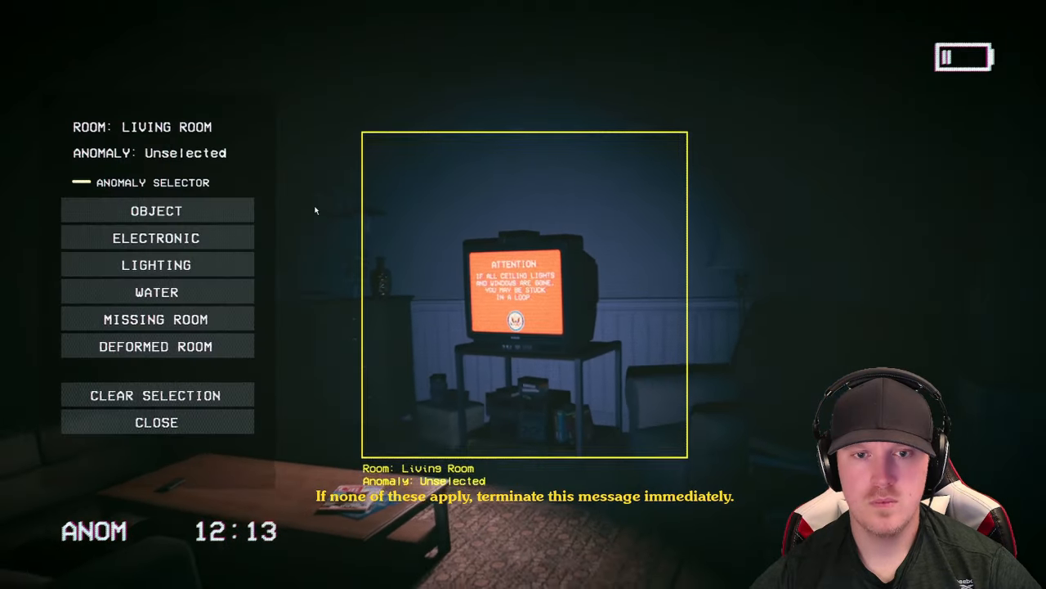
Step: Choose an anomaly category for the Living Room TV showing the ATTENTION warning
left_click(157, 237)
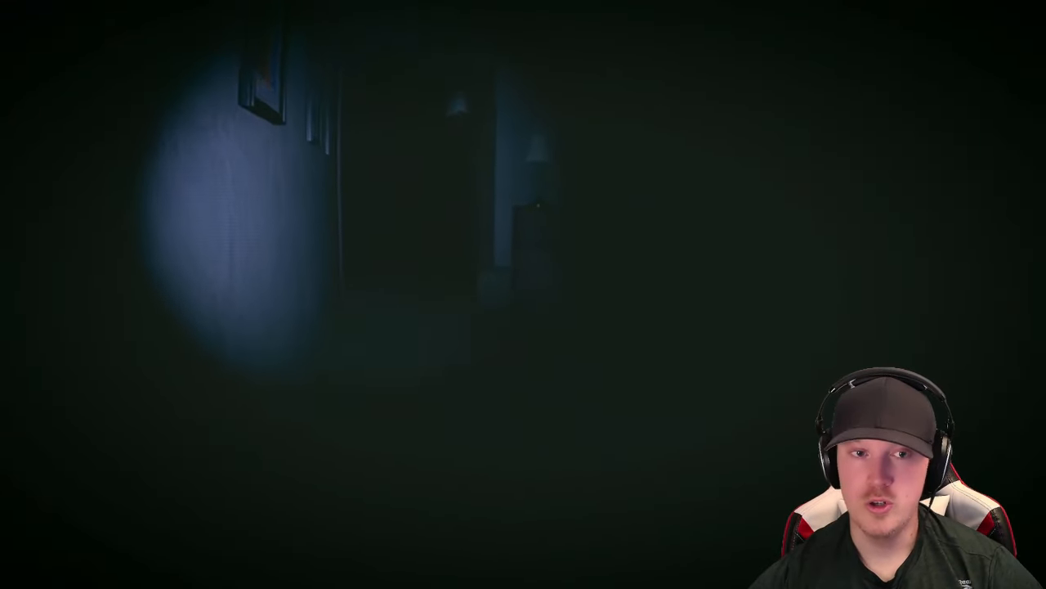
mouse_move(523, 294)
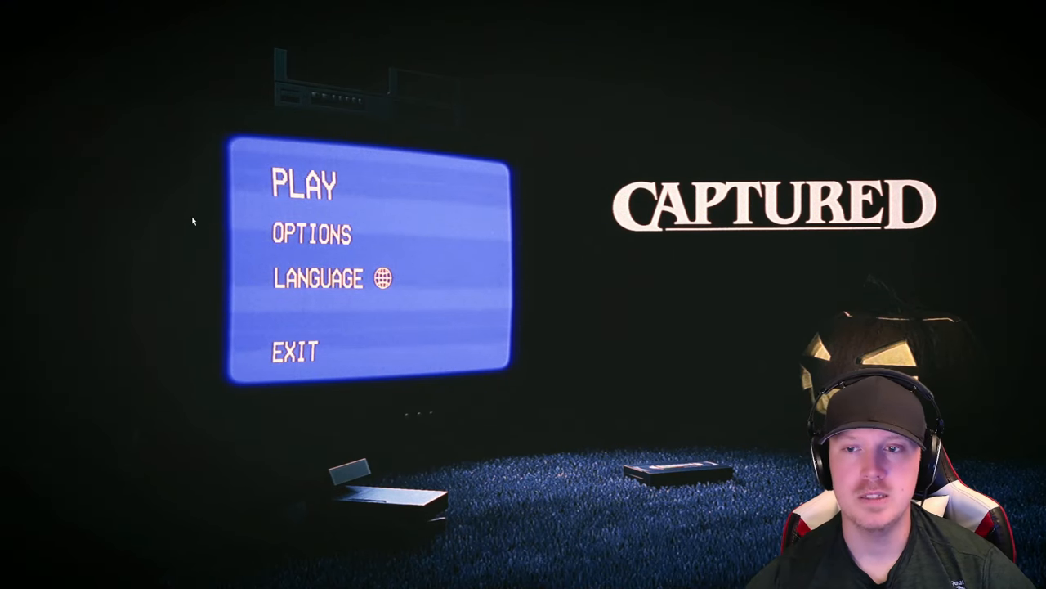
mouse_move(654, 298)
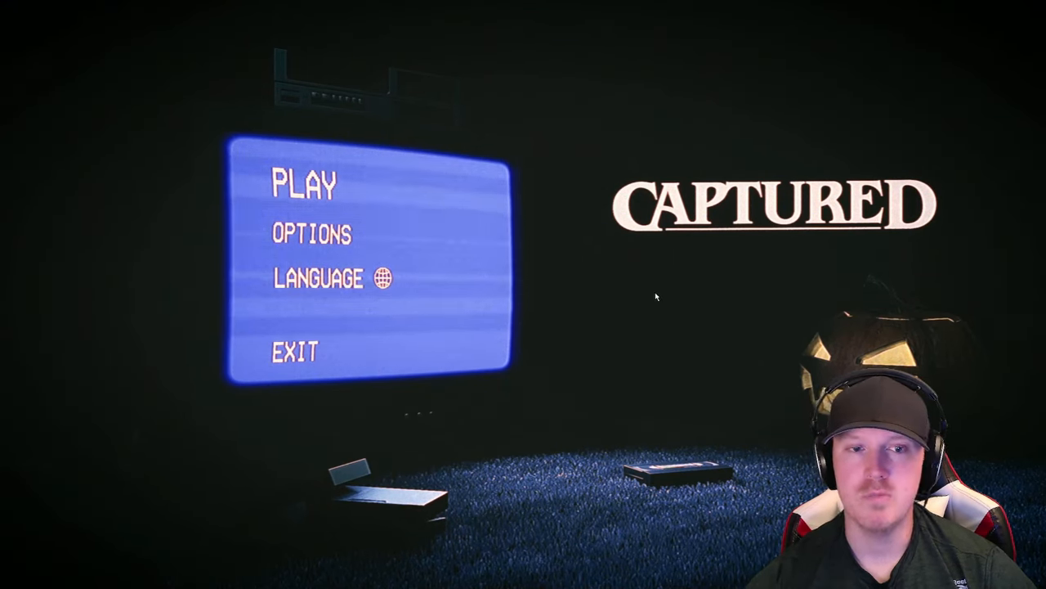